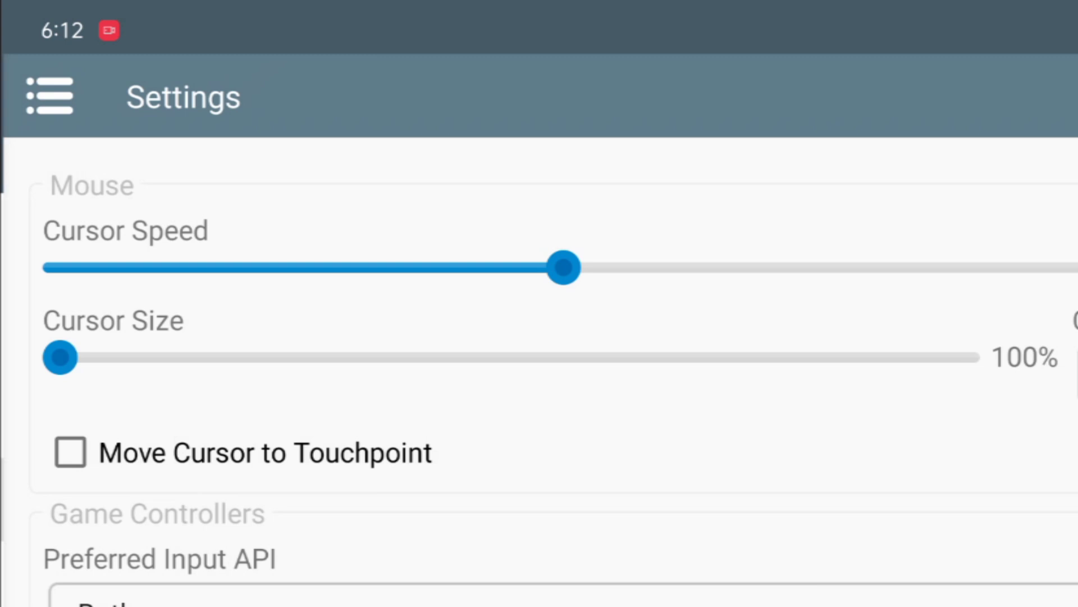
Step: Scroll through the New Container form to review driver, DX wrapper, audio and Windows version defaults
scroll(down, 3)
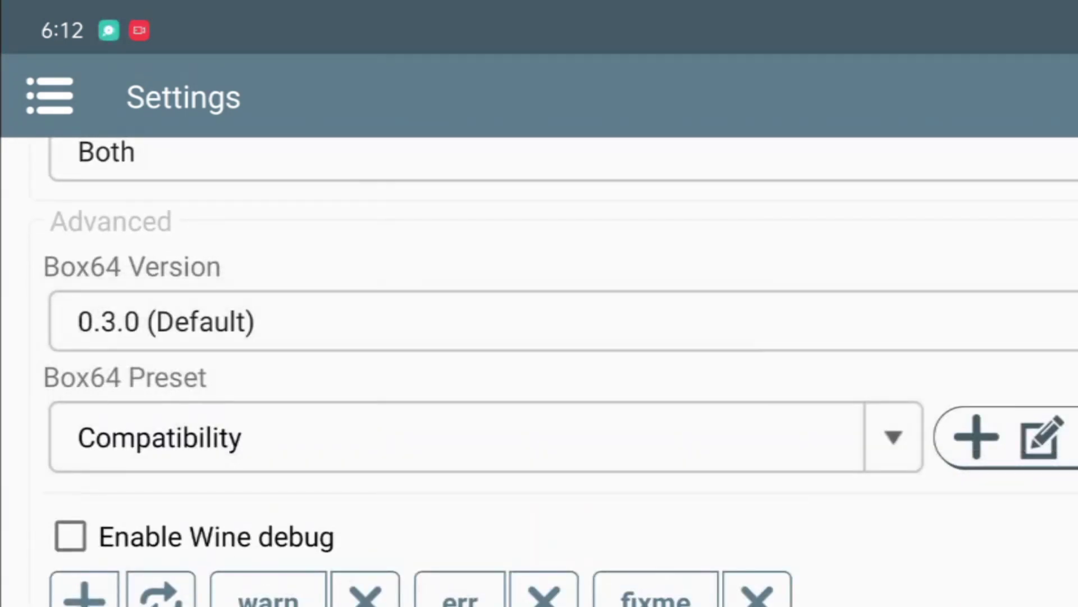
scroll(down, 3)
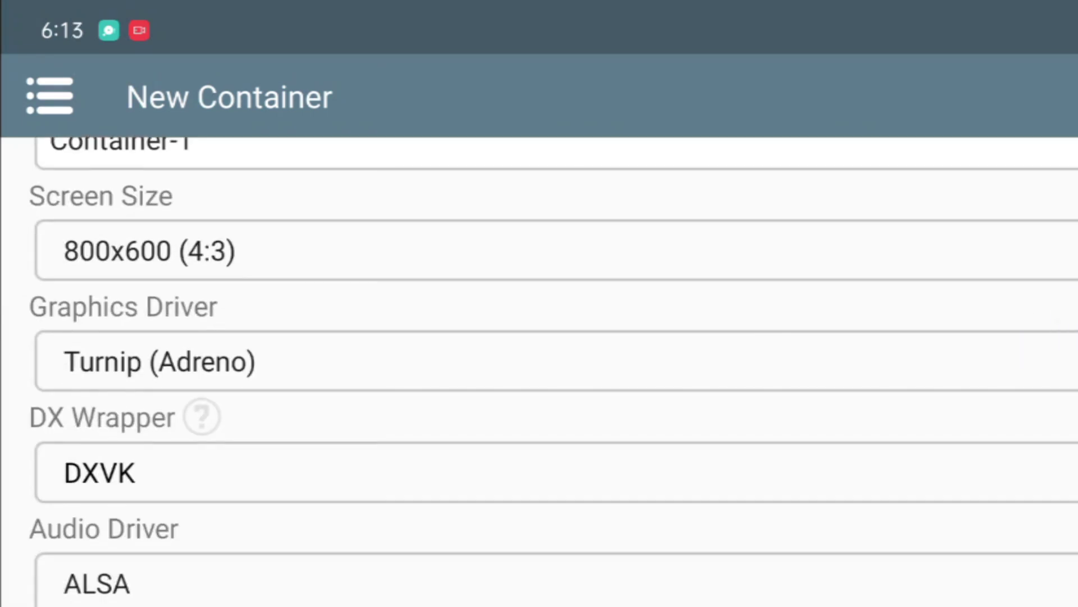
scroll(down, 3)
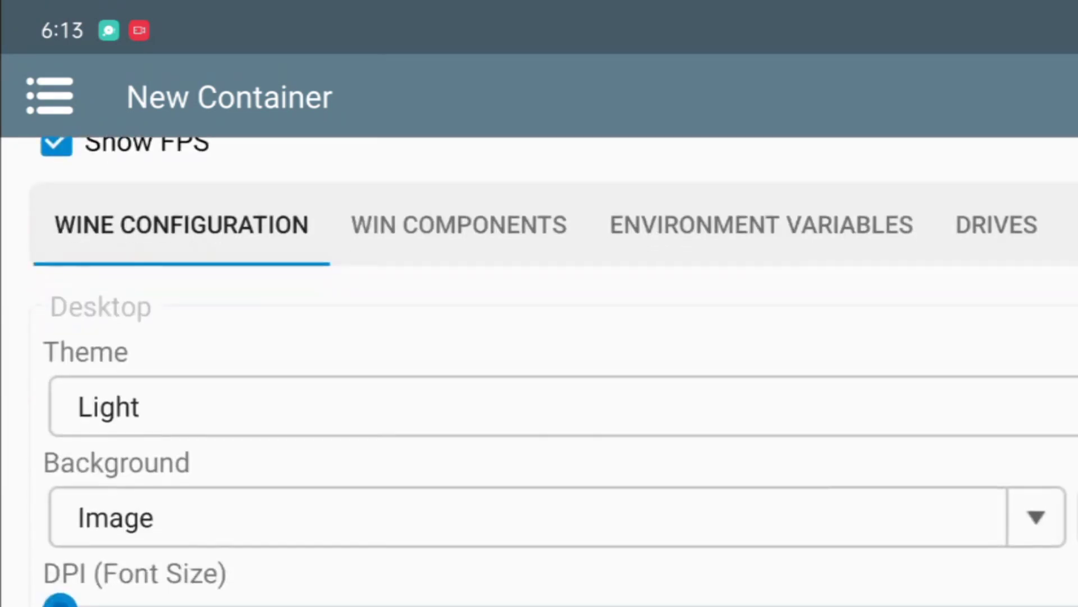
scroll(down, 3)
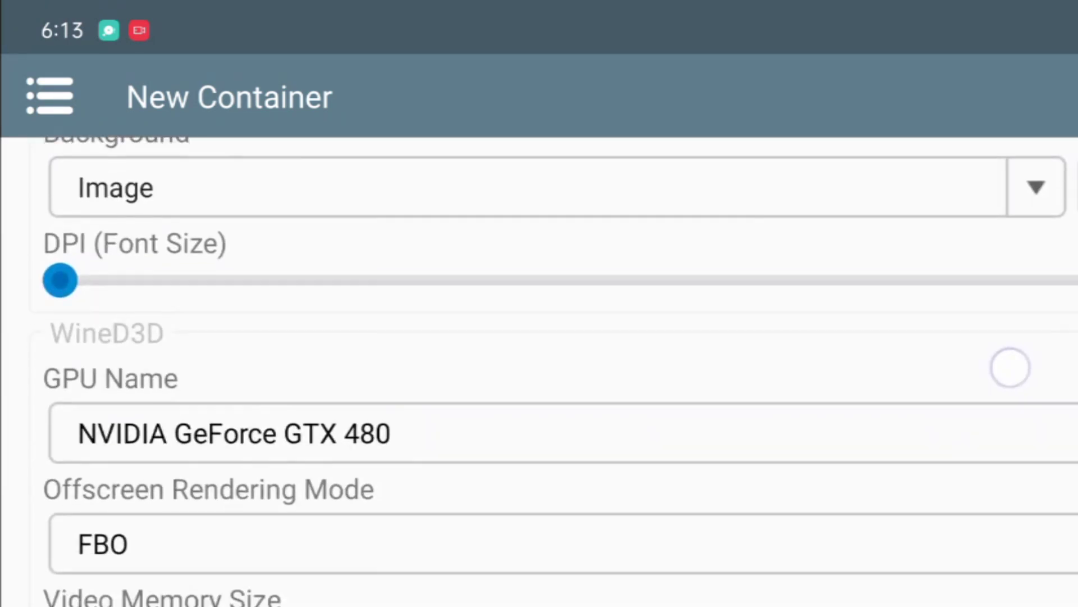
scroll(down, 3)
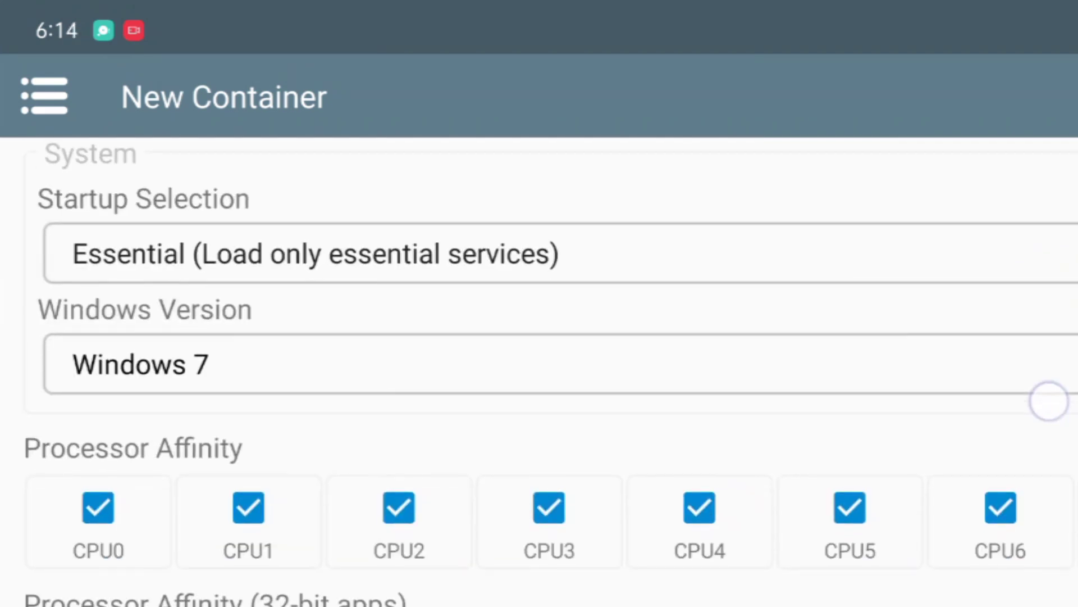
Step: Choose the Windows version and confirm to create Container-1
click(275, 364)
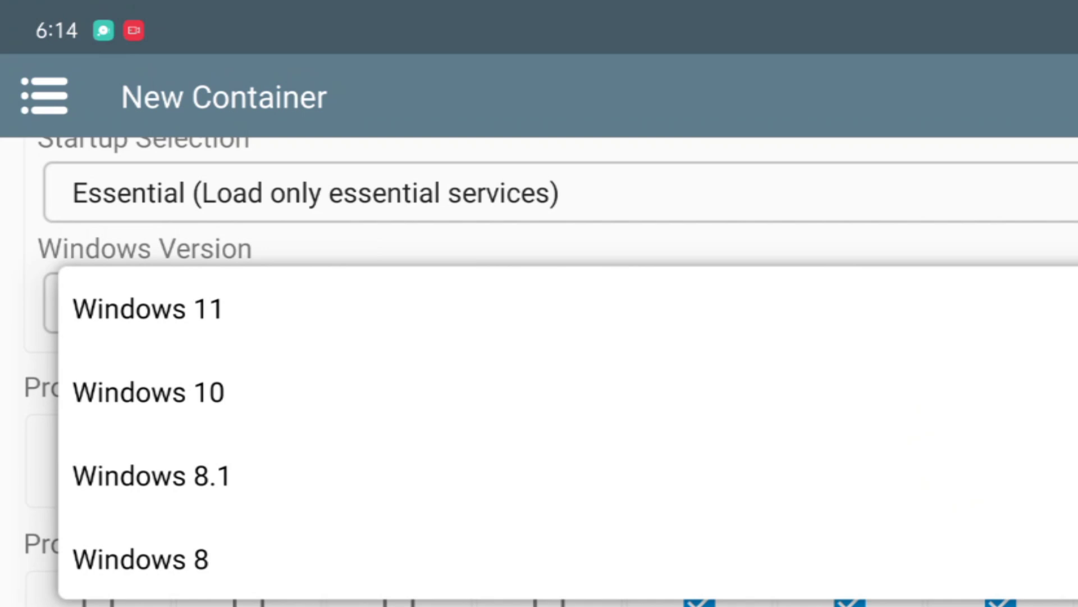
click(149, 391)
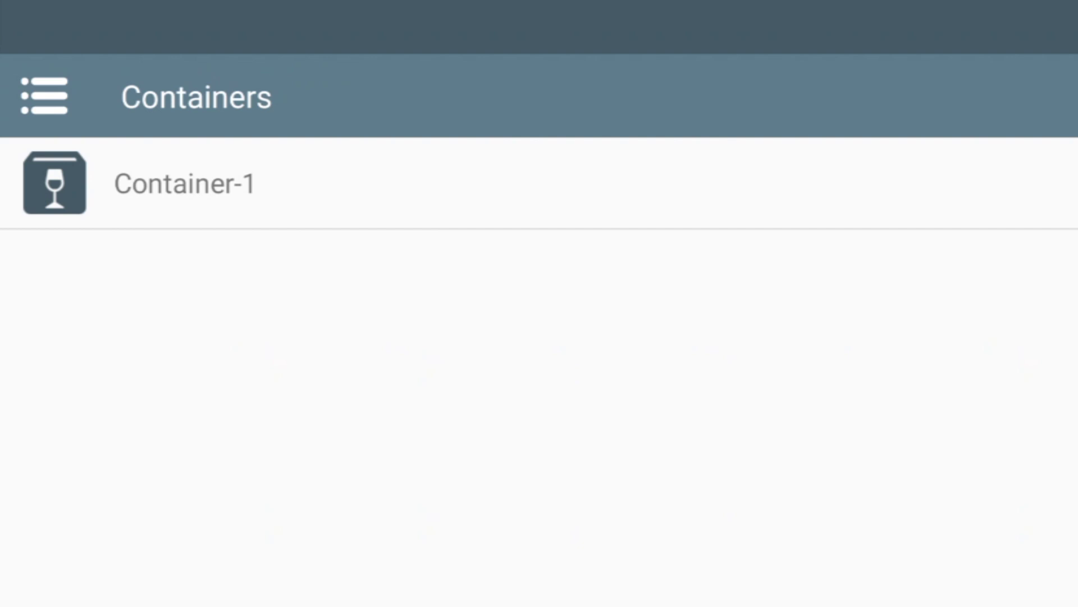
Step: Run Container-1 via its File Manager option, showing drives C:, D:, E: and Z: in list view
click(1014, 176)
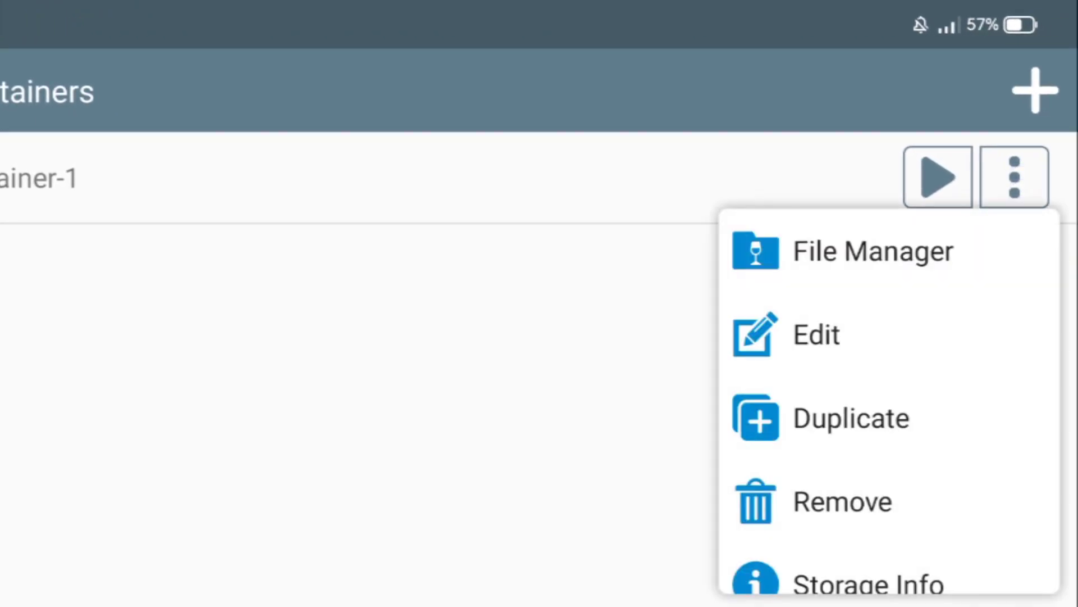
click(873, 250)
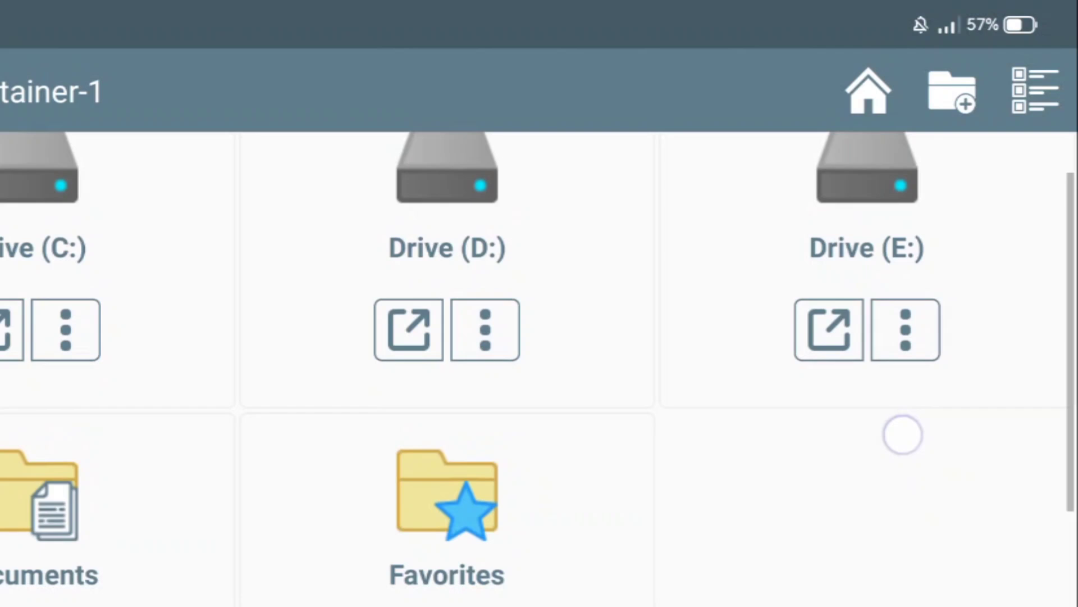
click(1034, 90)
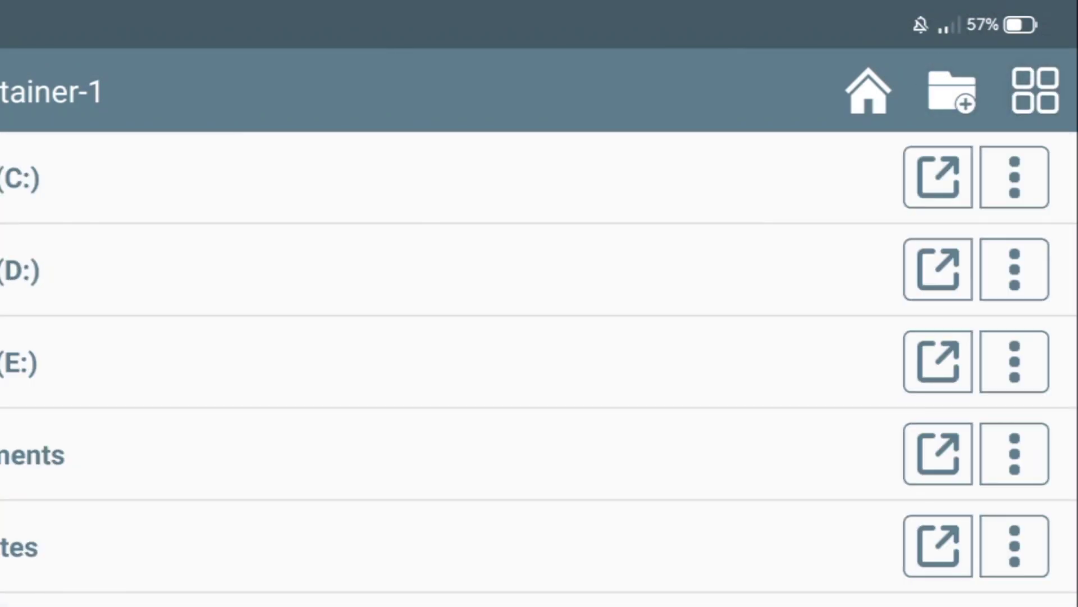
click(1034, 91)
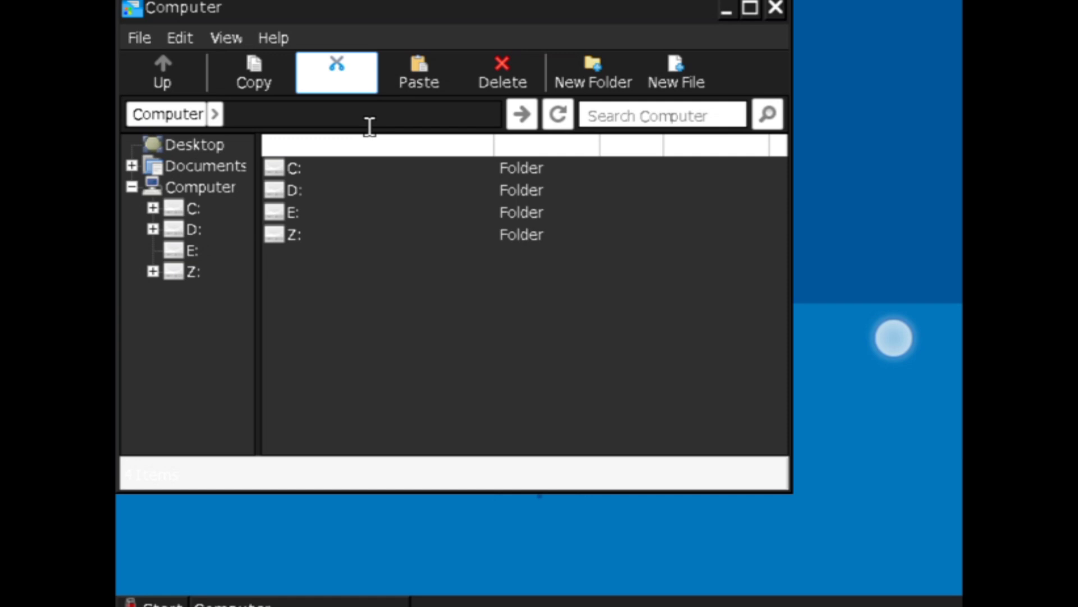
Step: Navigate D: > WINLATOR > Sleeping Dogs Definitive Edition to show the game folder contents
double_click(294, 190)
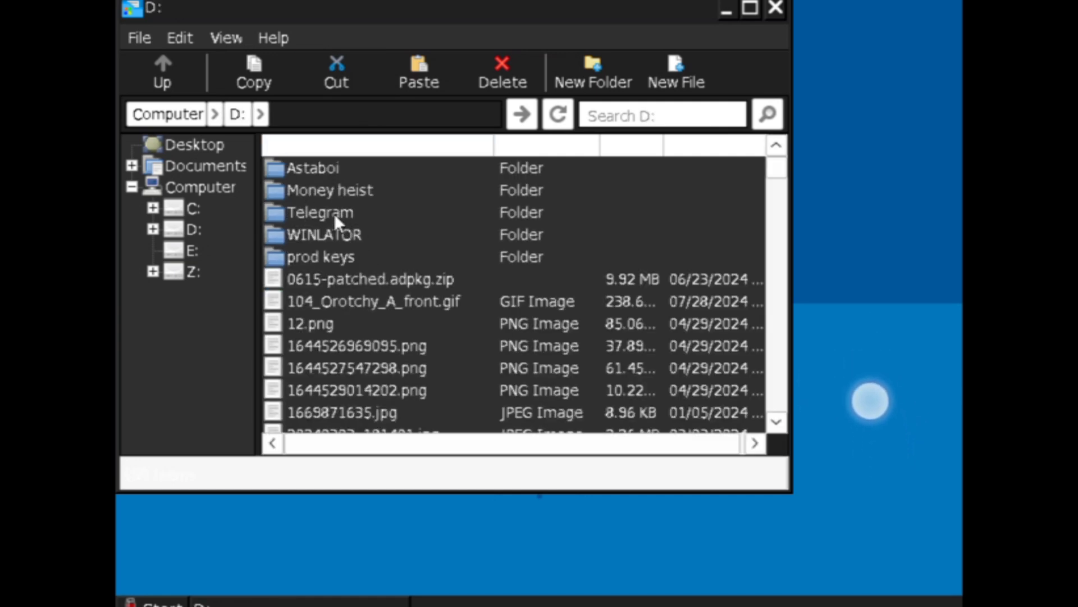
double_click(325, 234)
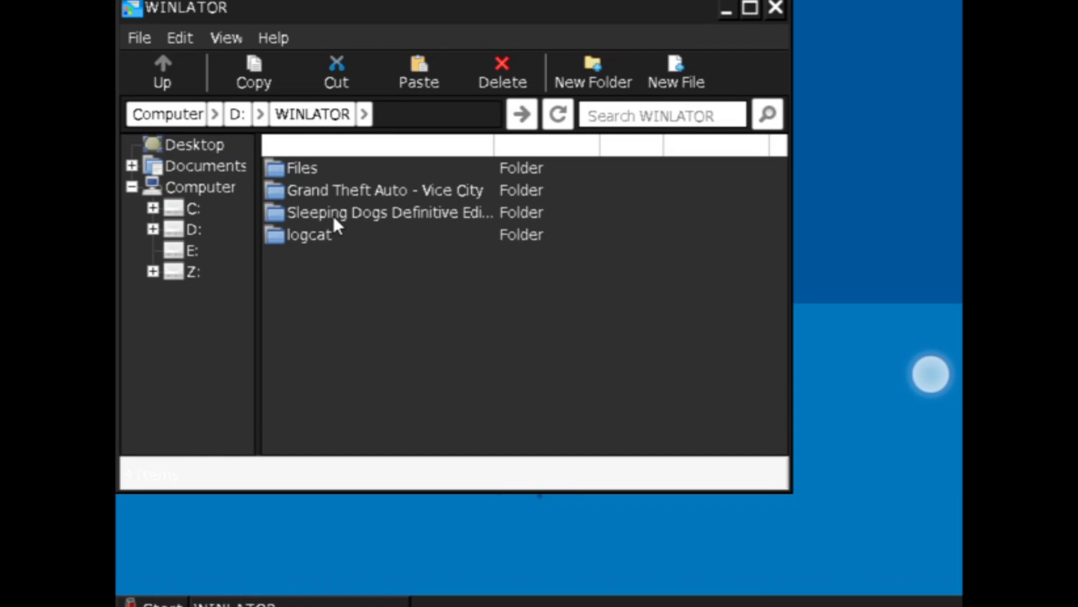
double_click(387, 213)
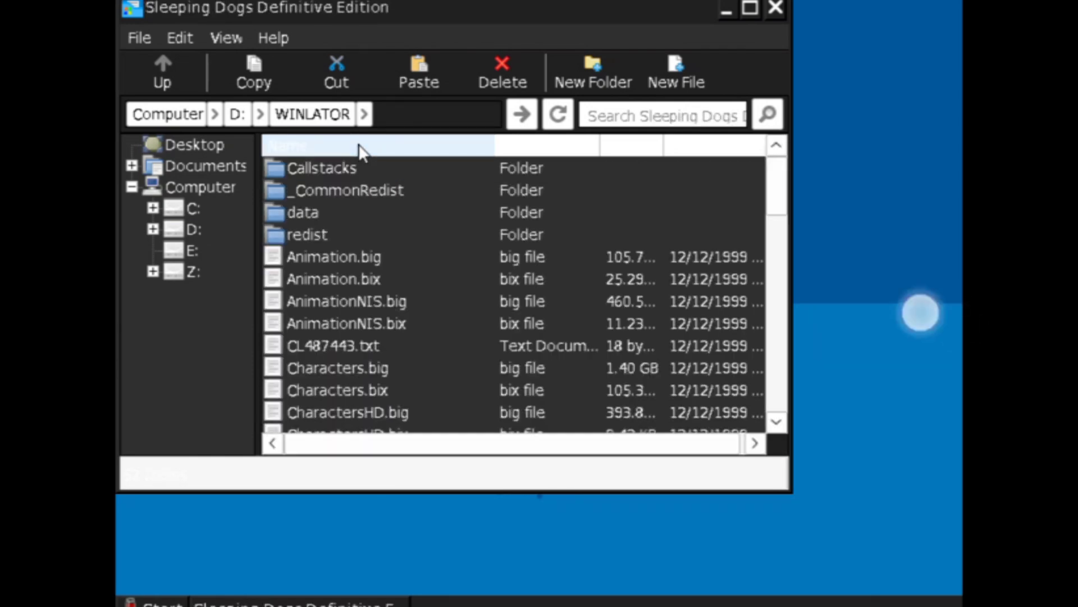
Step: Locate and select the sdhdship.exe game executable in the folder listing
scroll(down, 3)
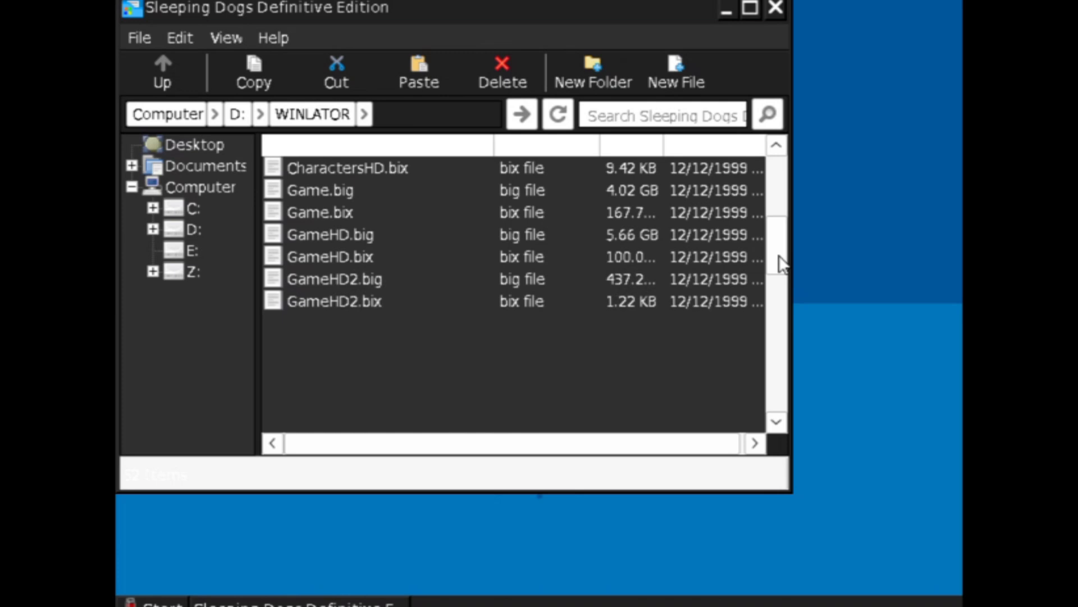
scroll(down, 3)
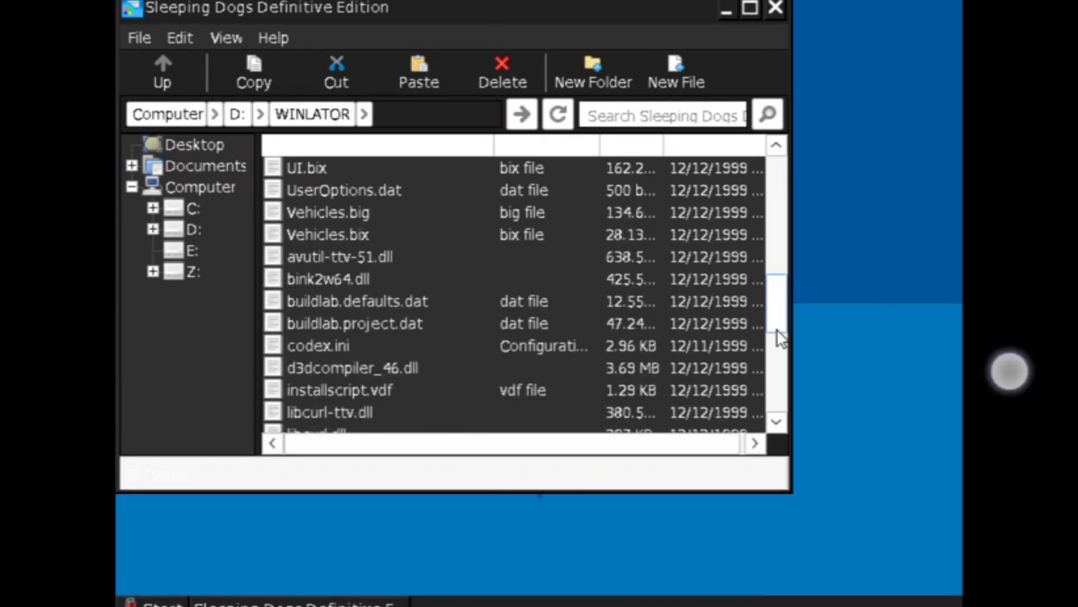
scroll(down, 3)
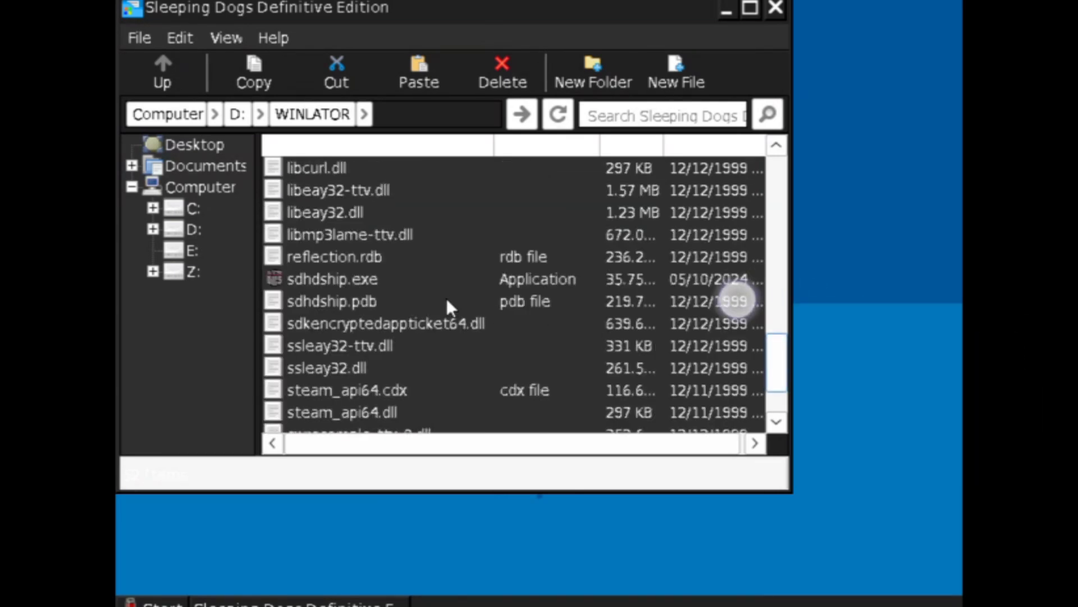
click(333, 256)
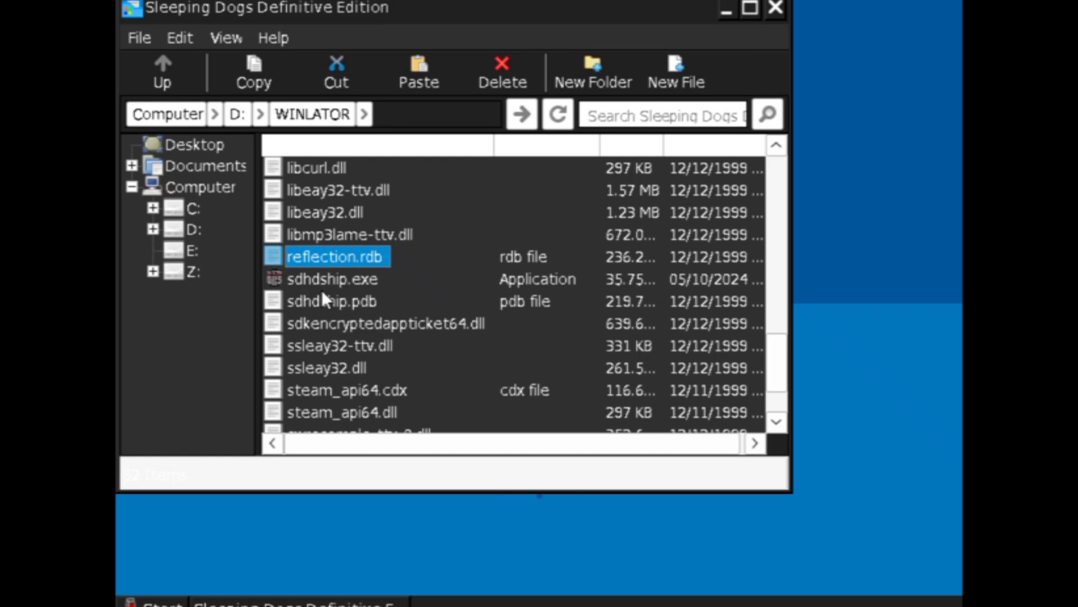
click(332, 279)
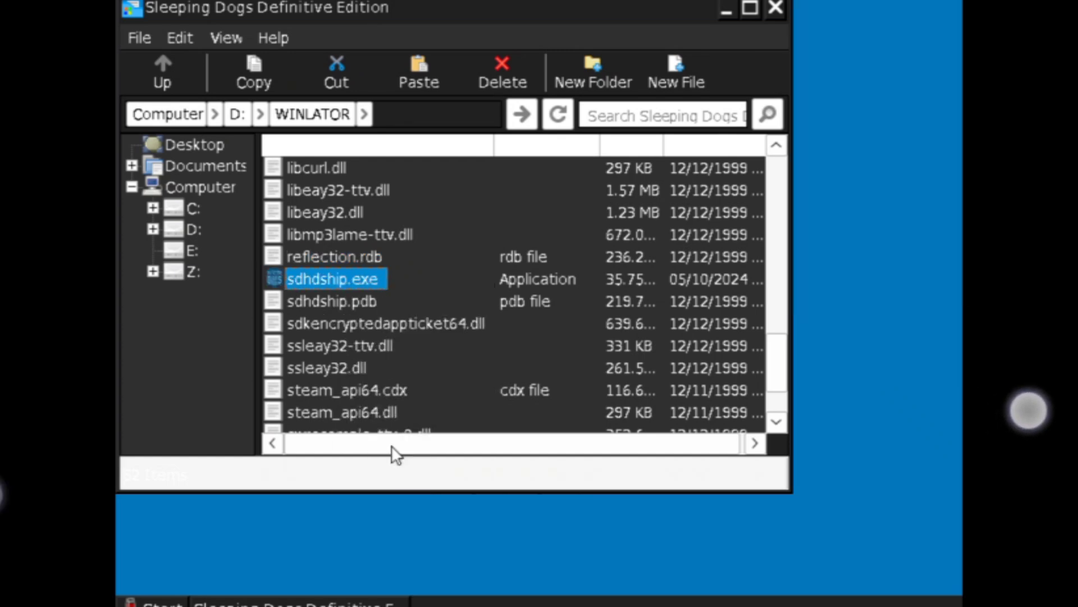
mouse_move(327, 289)
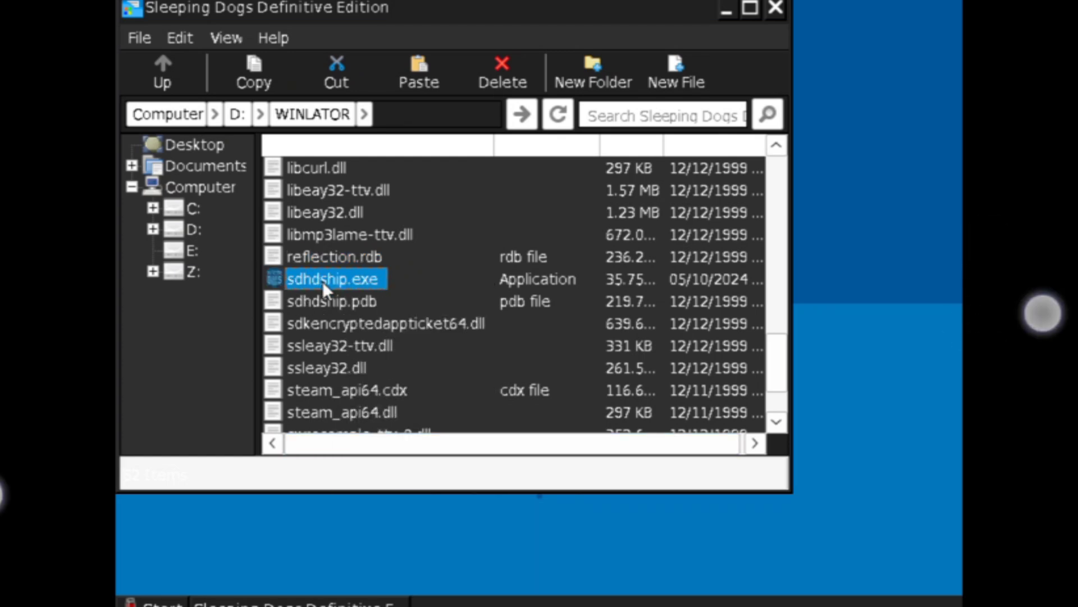